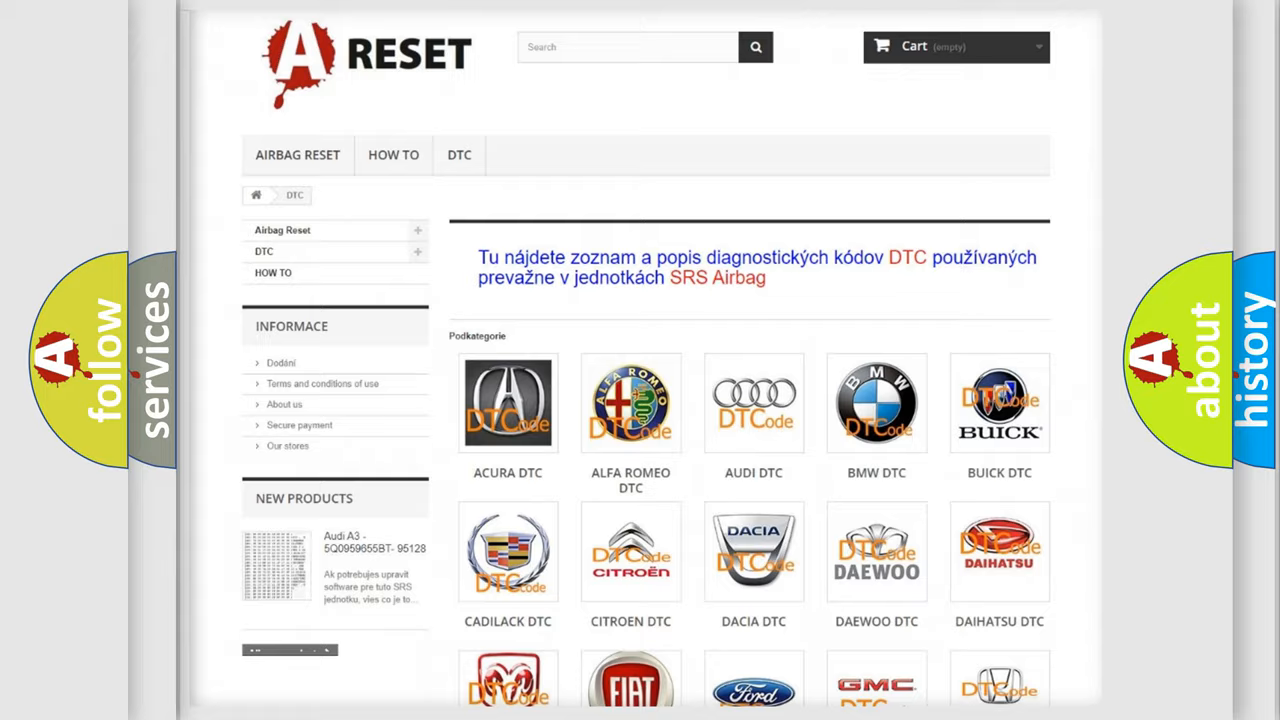
scroll("down", 3)
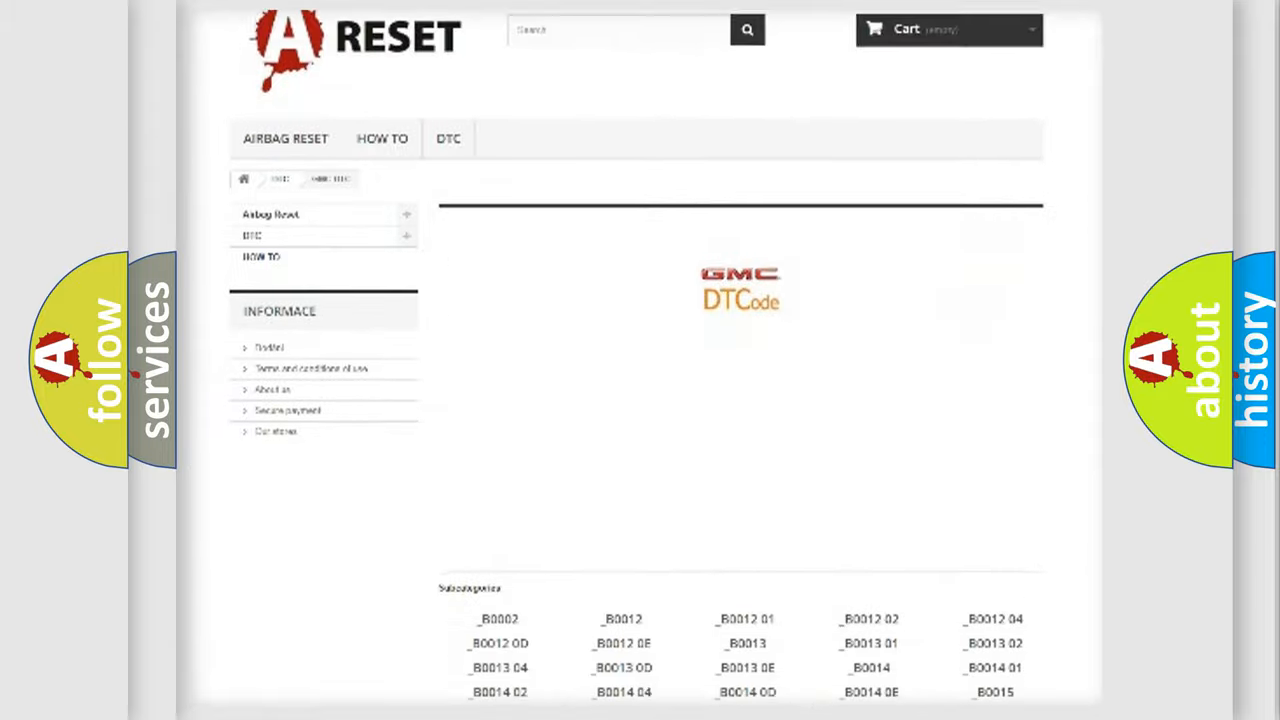
scroll("down", 3)
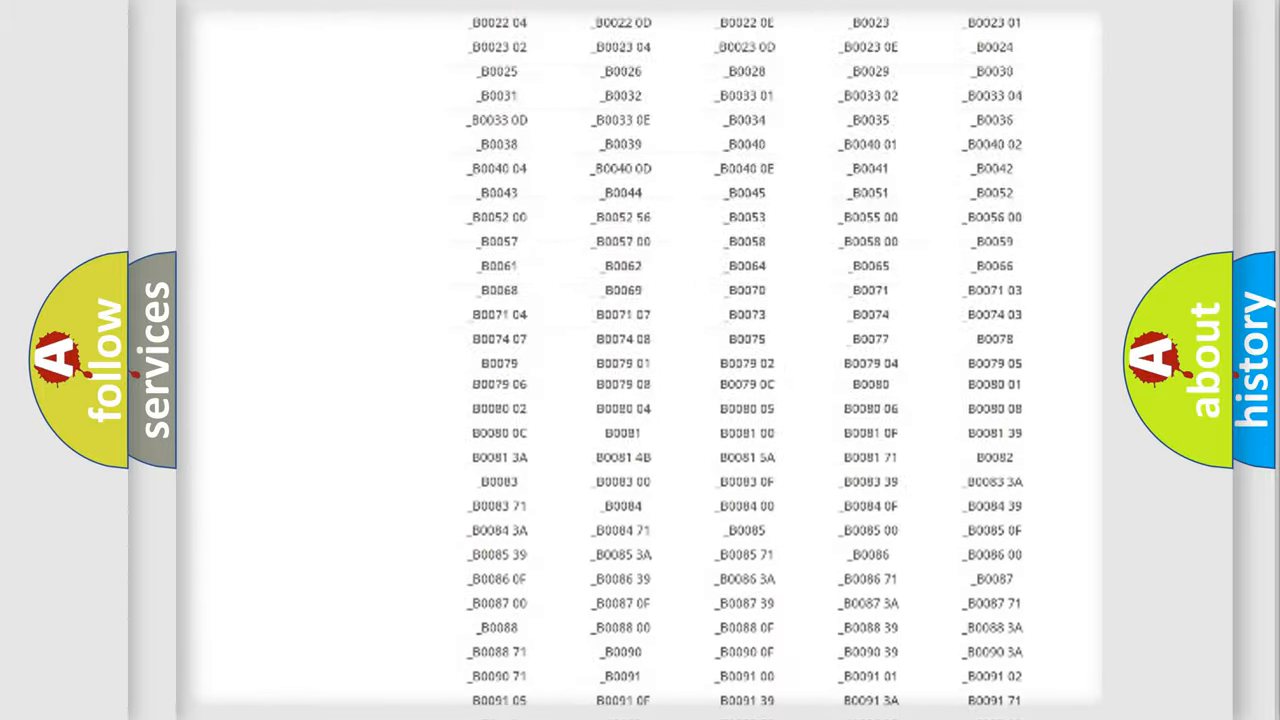
scroll("up", 3)
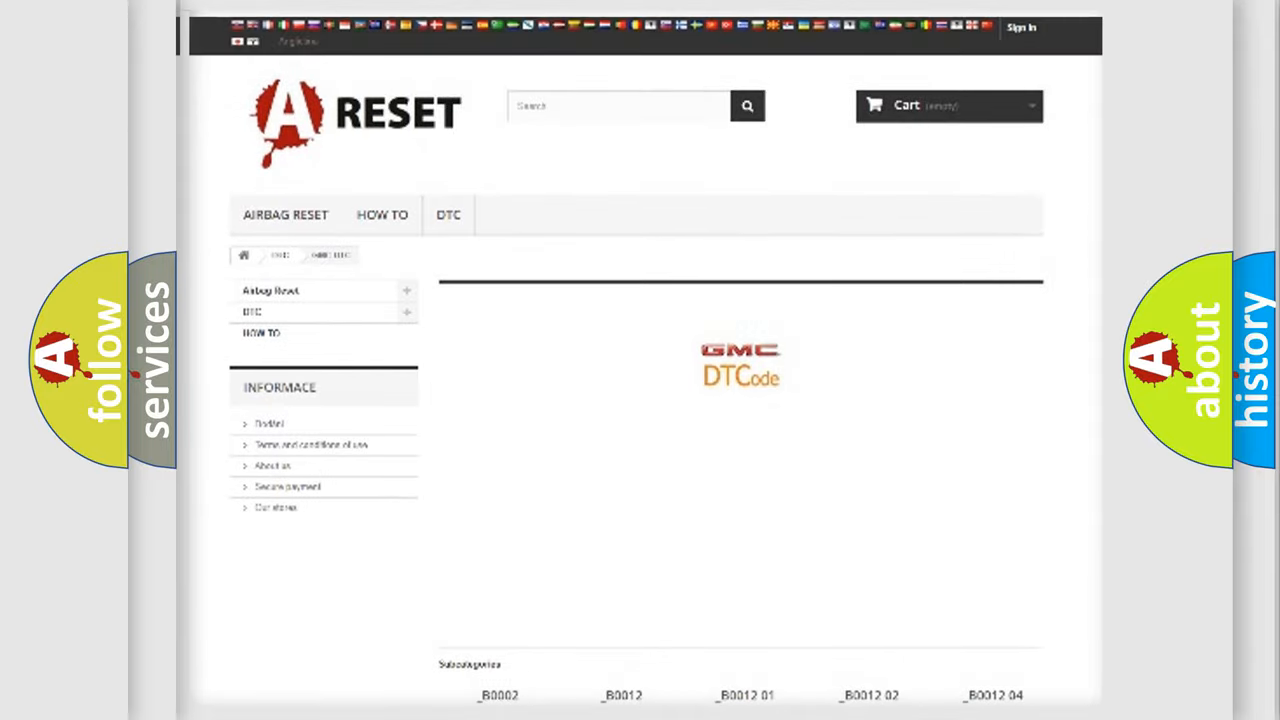